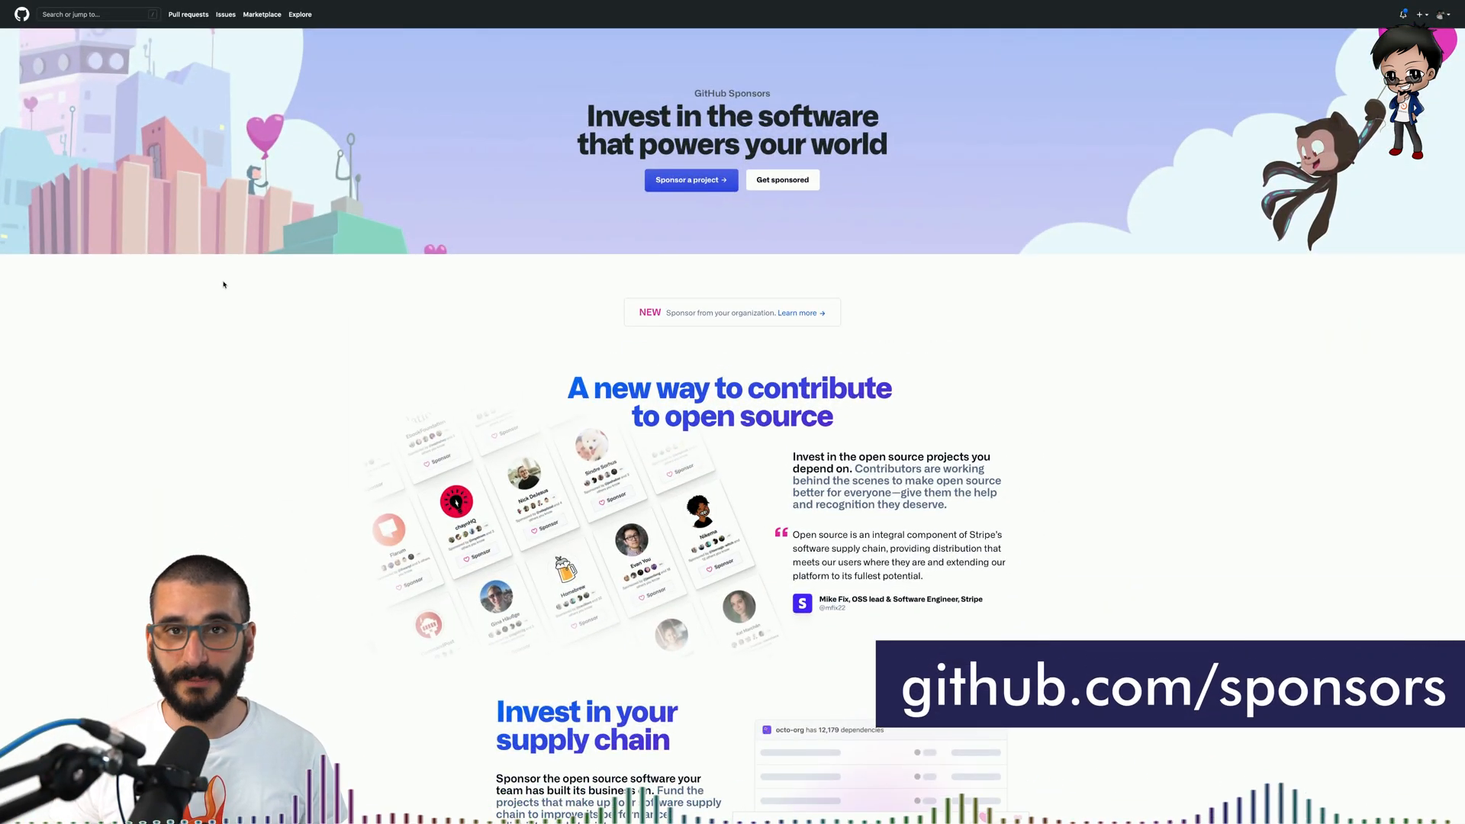
- Scroll down through the GitHub profile page
scroll("down", 3)
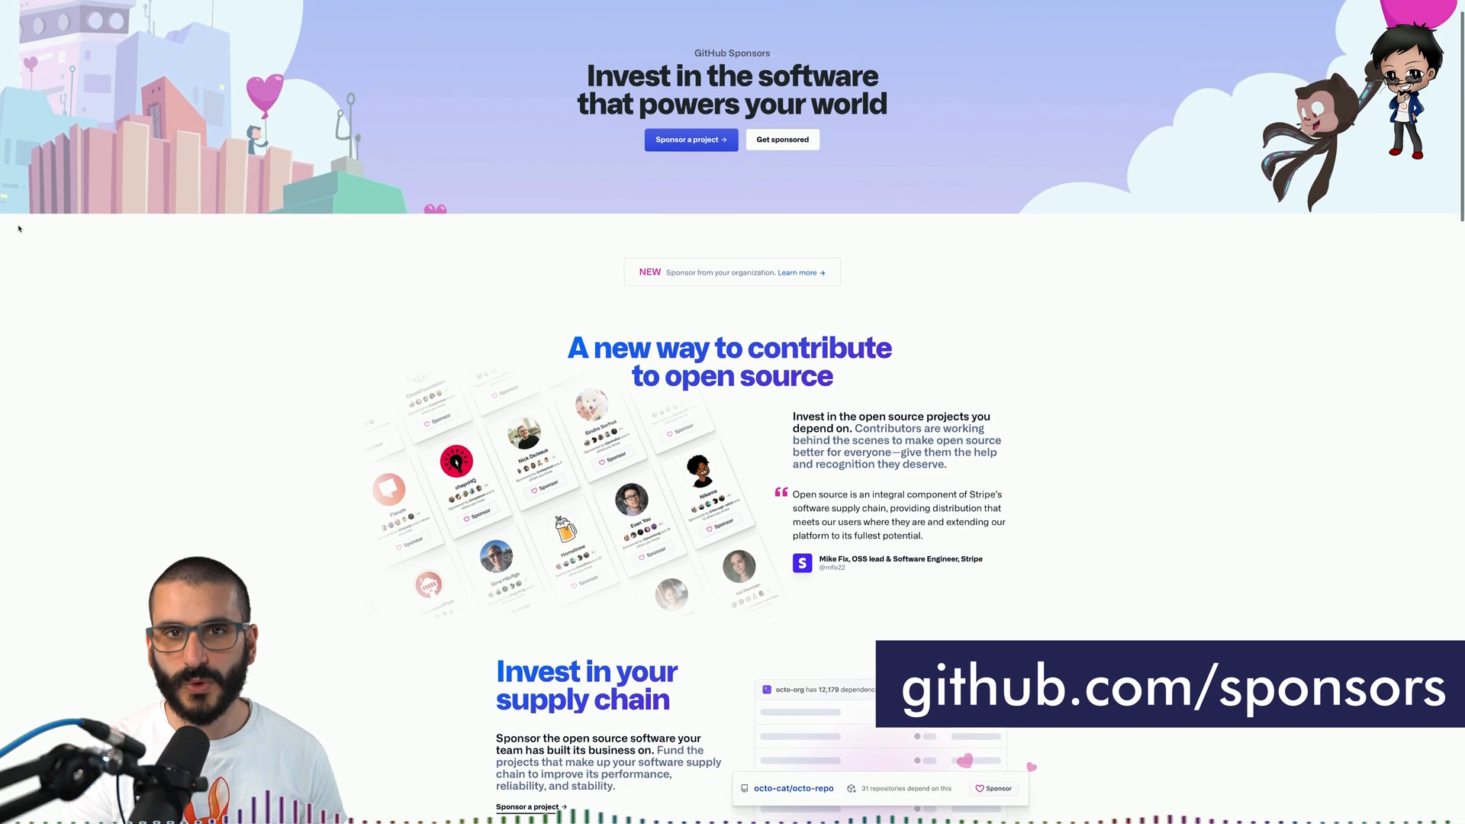
scroll("down", 3)
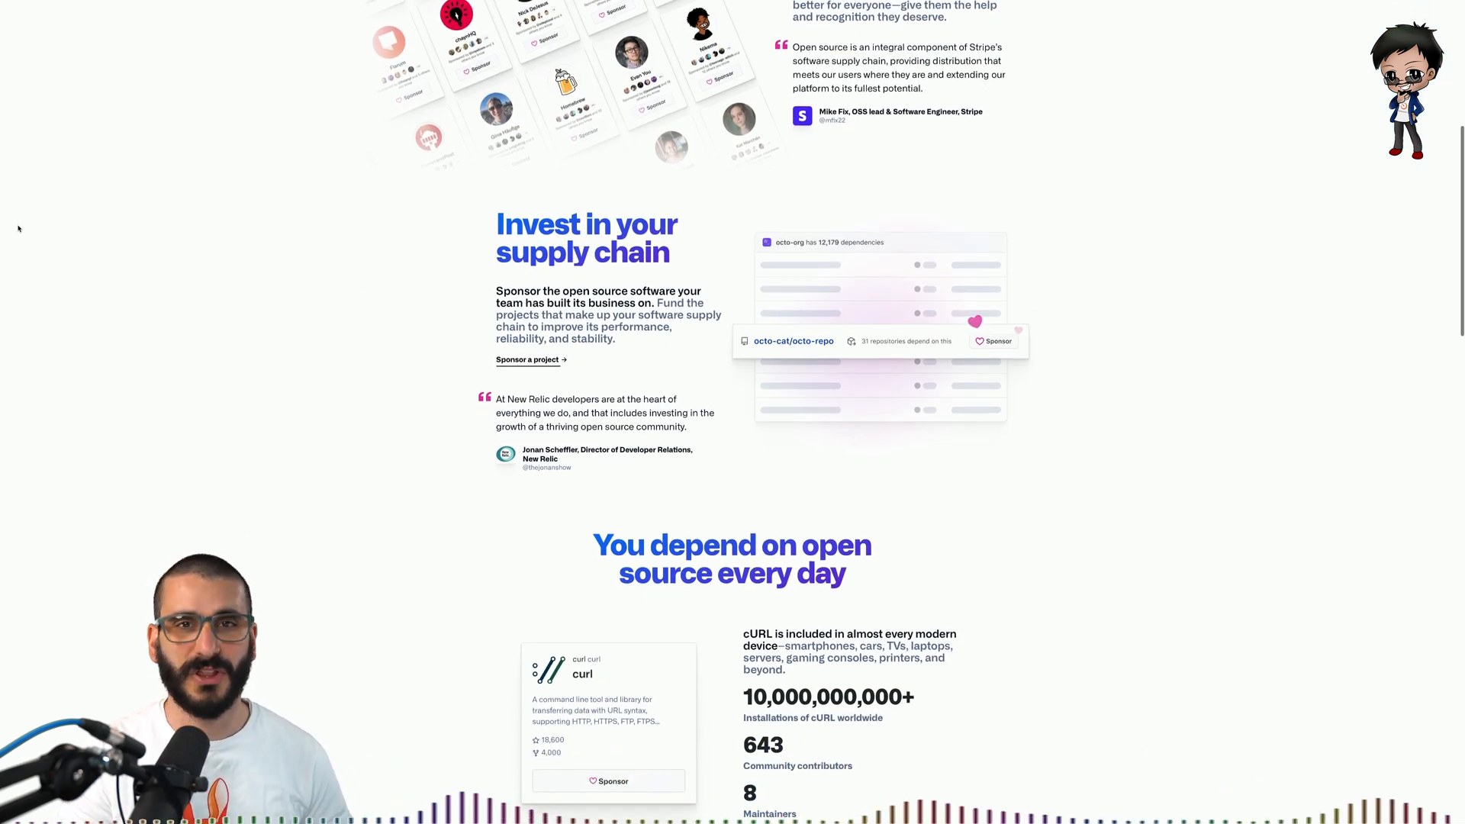
scroll("down", 3)
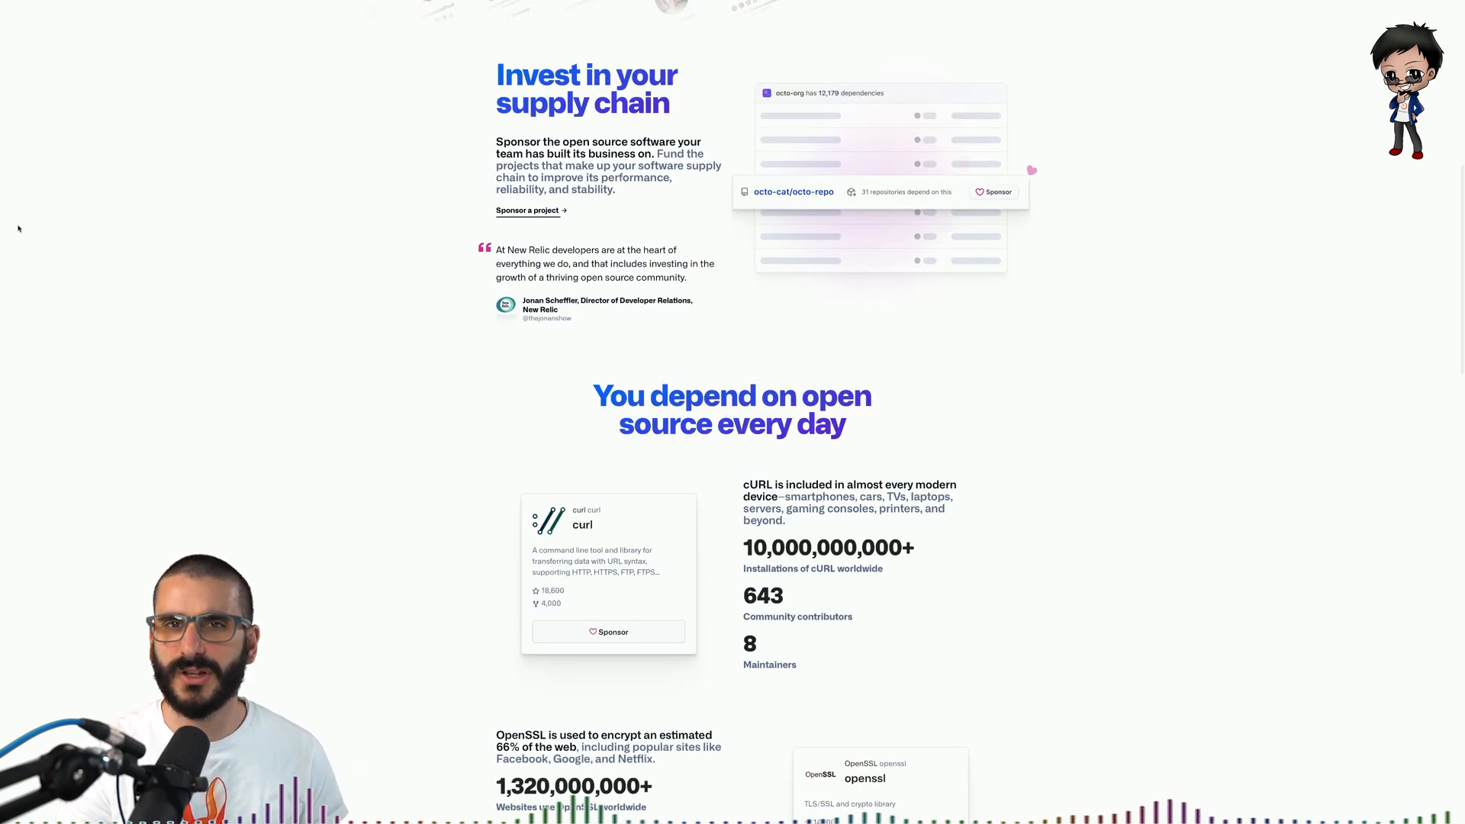
scroll("down", 3)
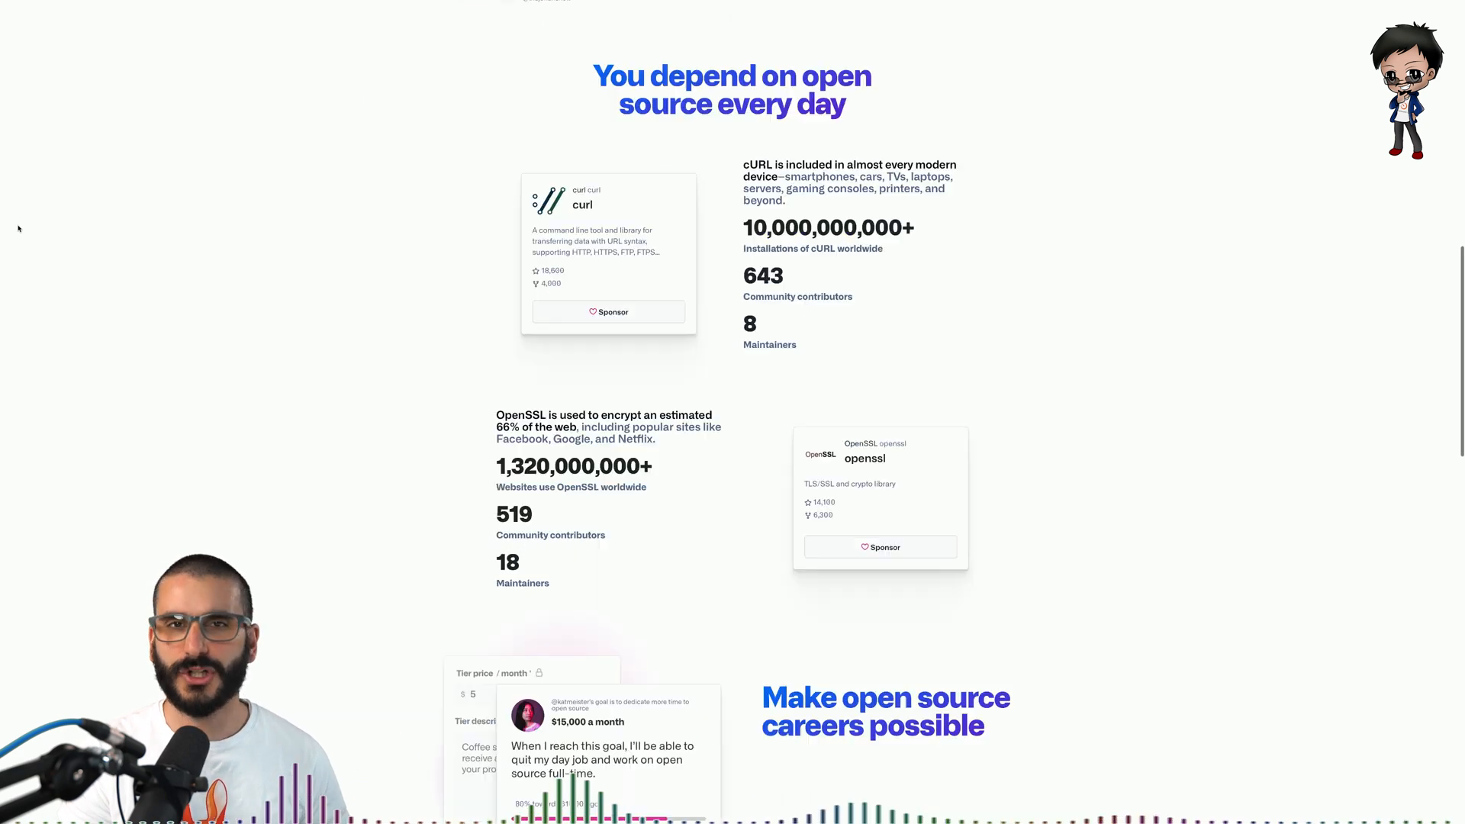
scroll("down", 3)
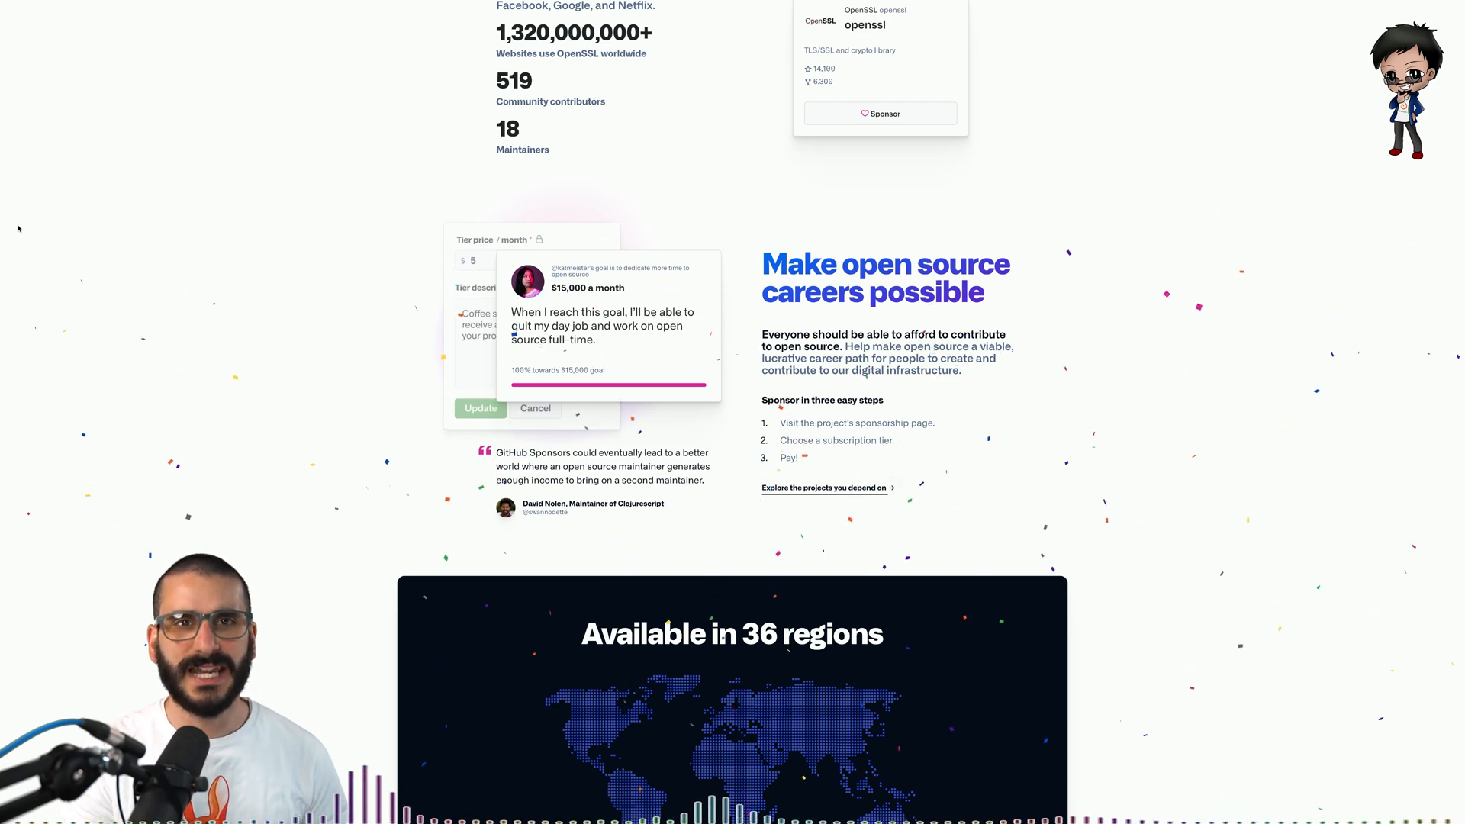
scroll("down", 3)
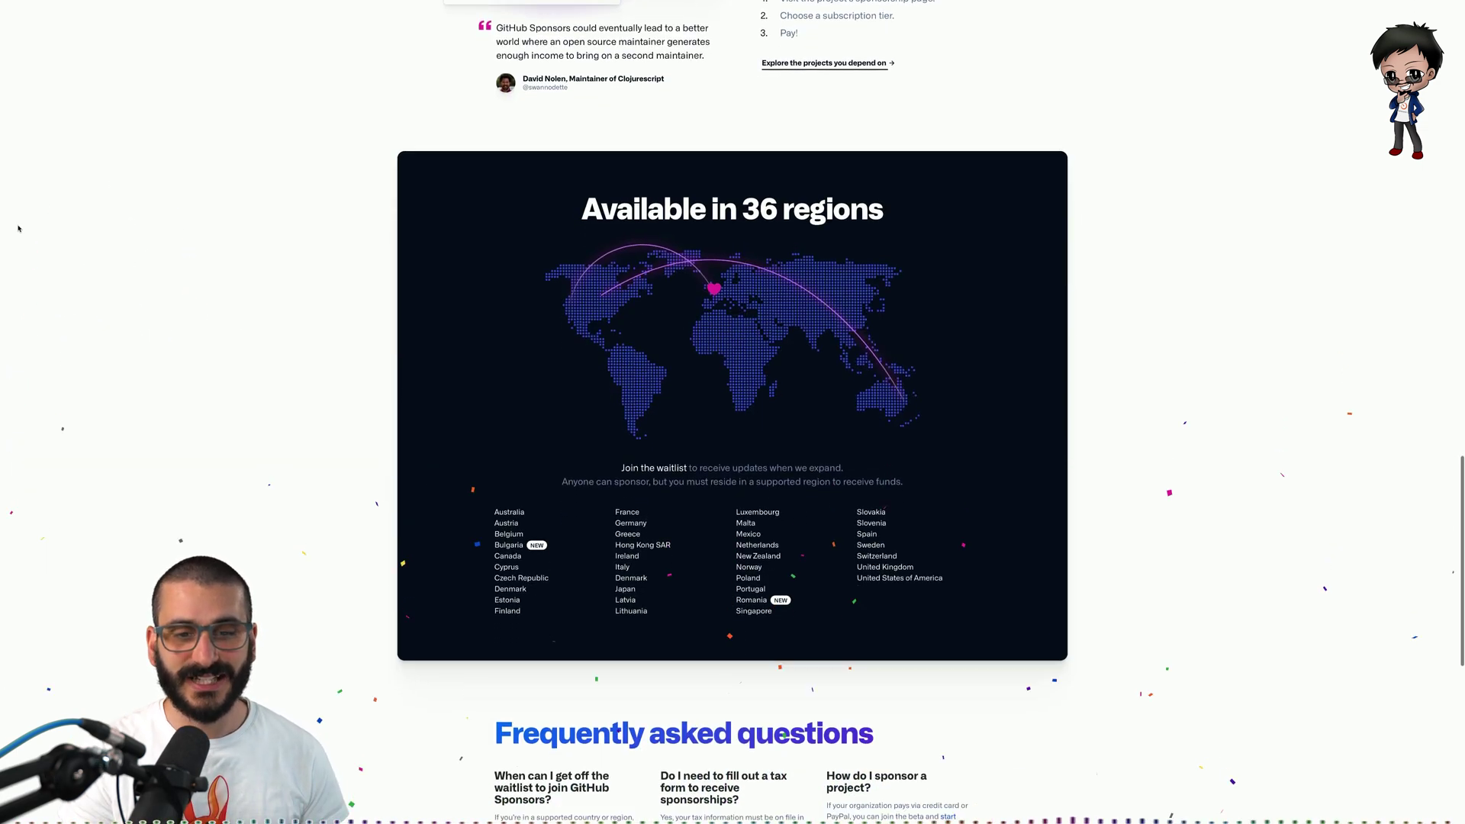
scroll("down", 3)
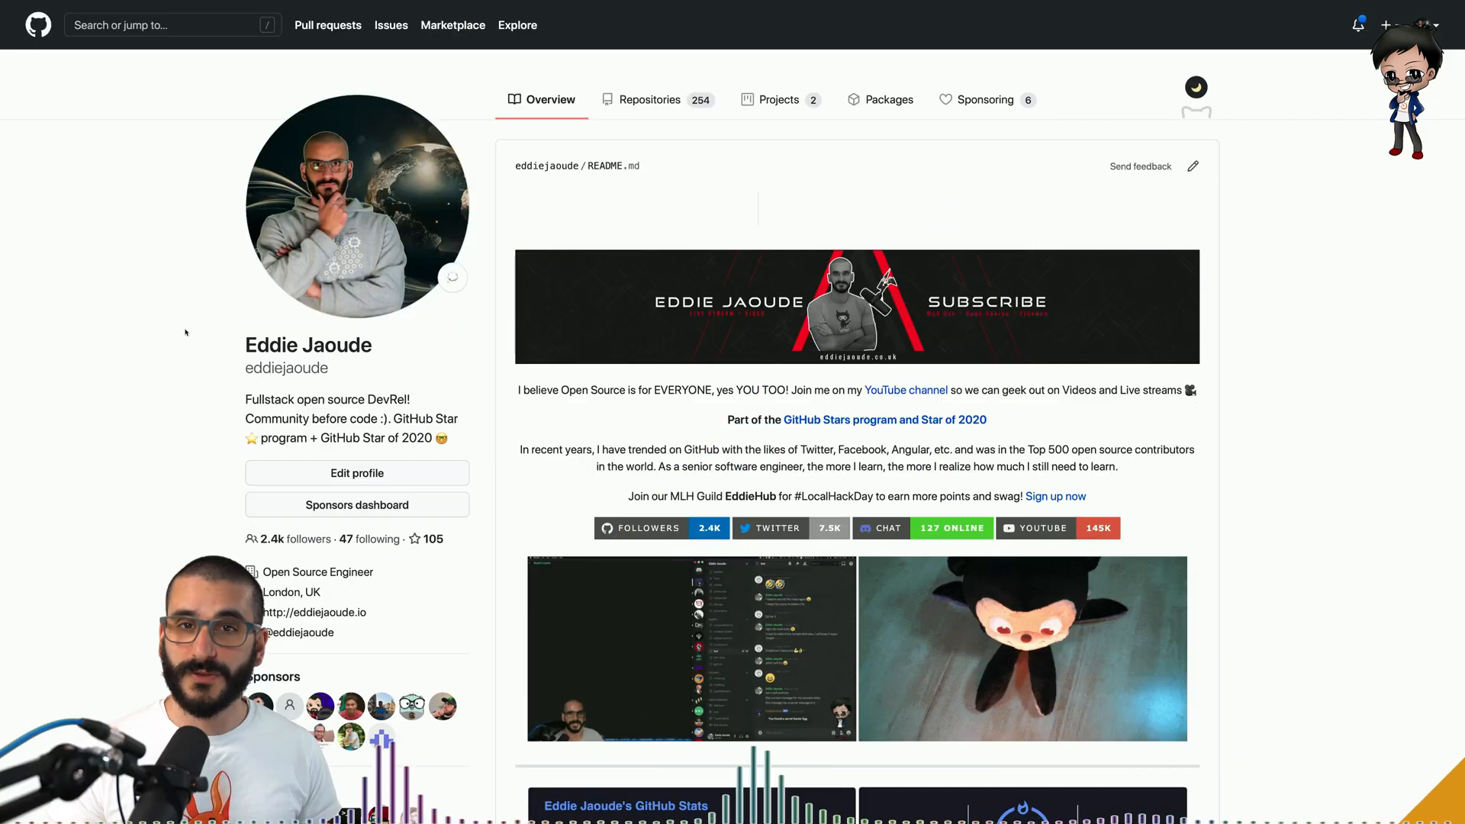
- Type 'Bonjour', then open the Sponsors dashboard overview and its profile details
type("Bonjour")
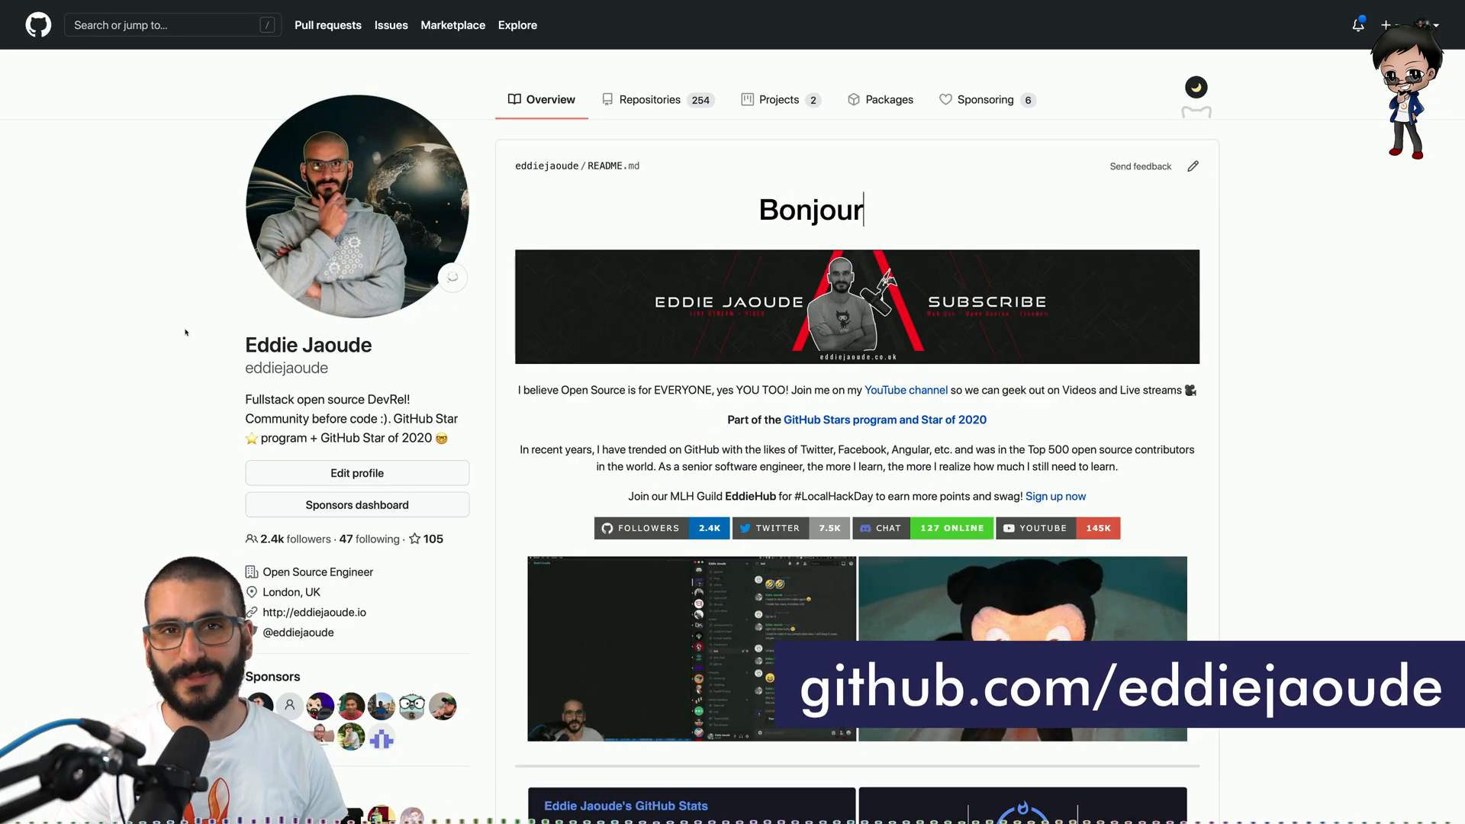
scroll("down", 3)
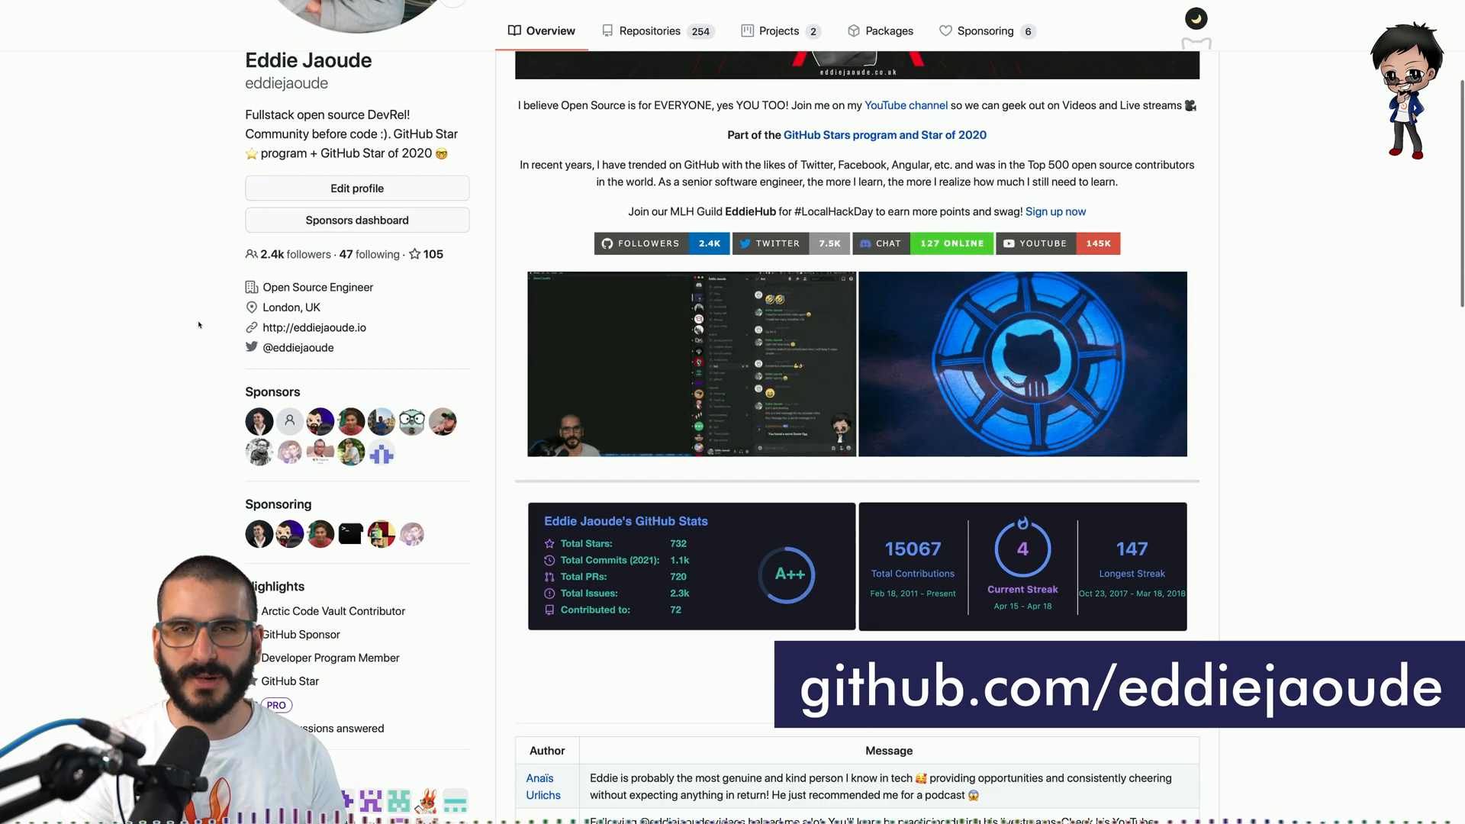
scroll("down", 3)
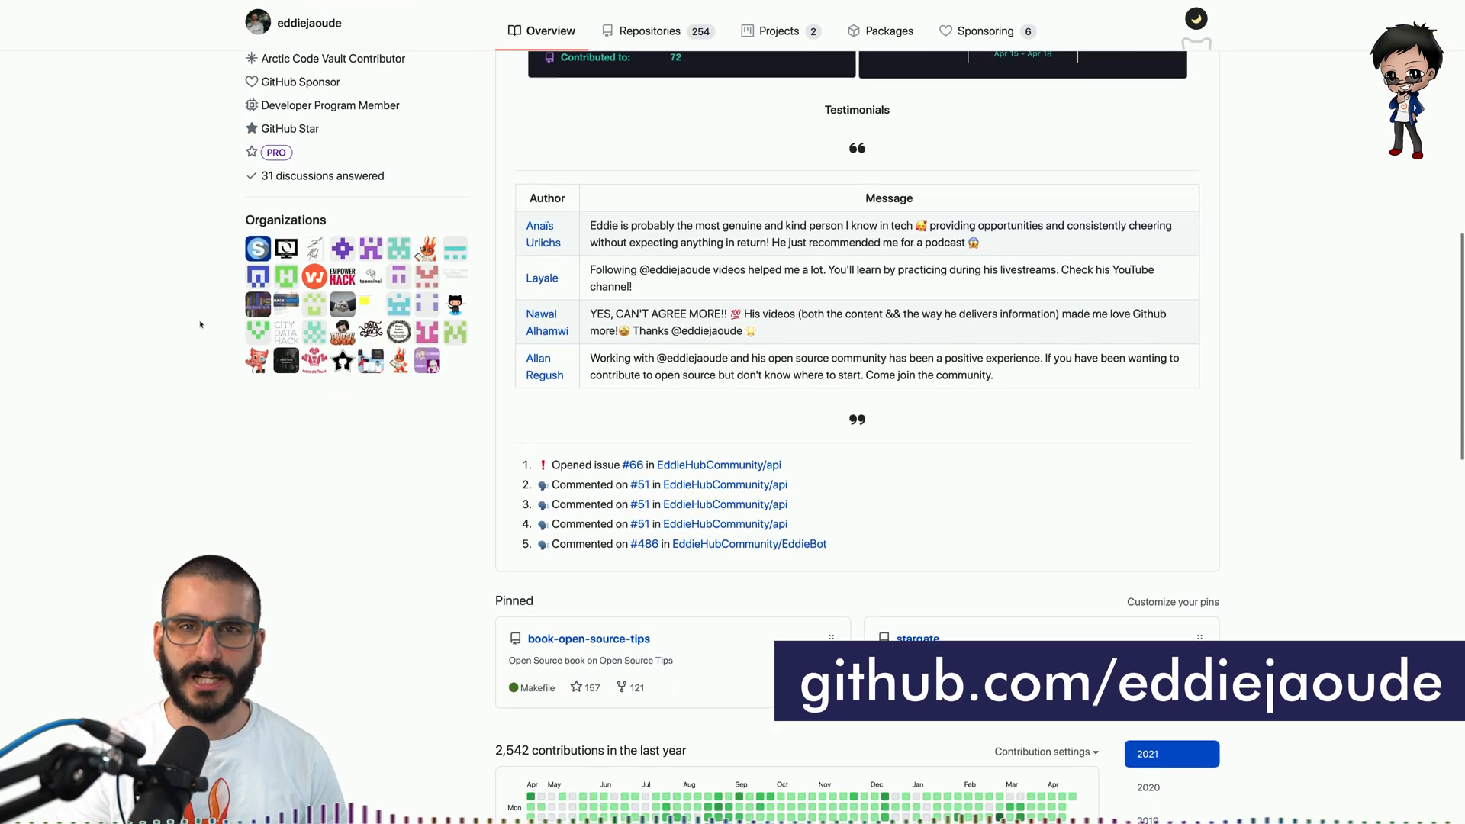
scroll("down", 3)
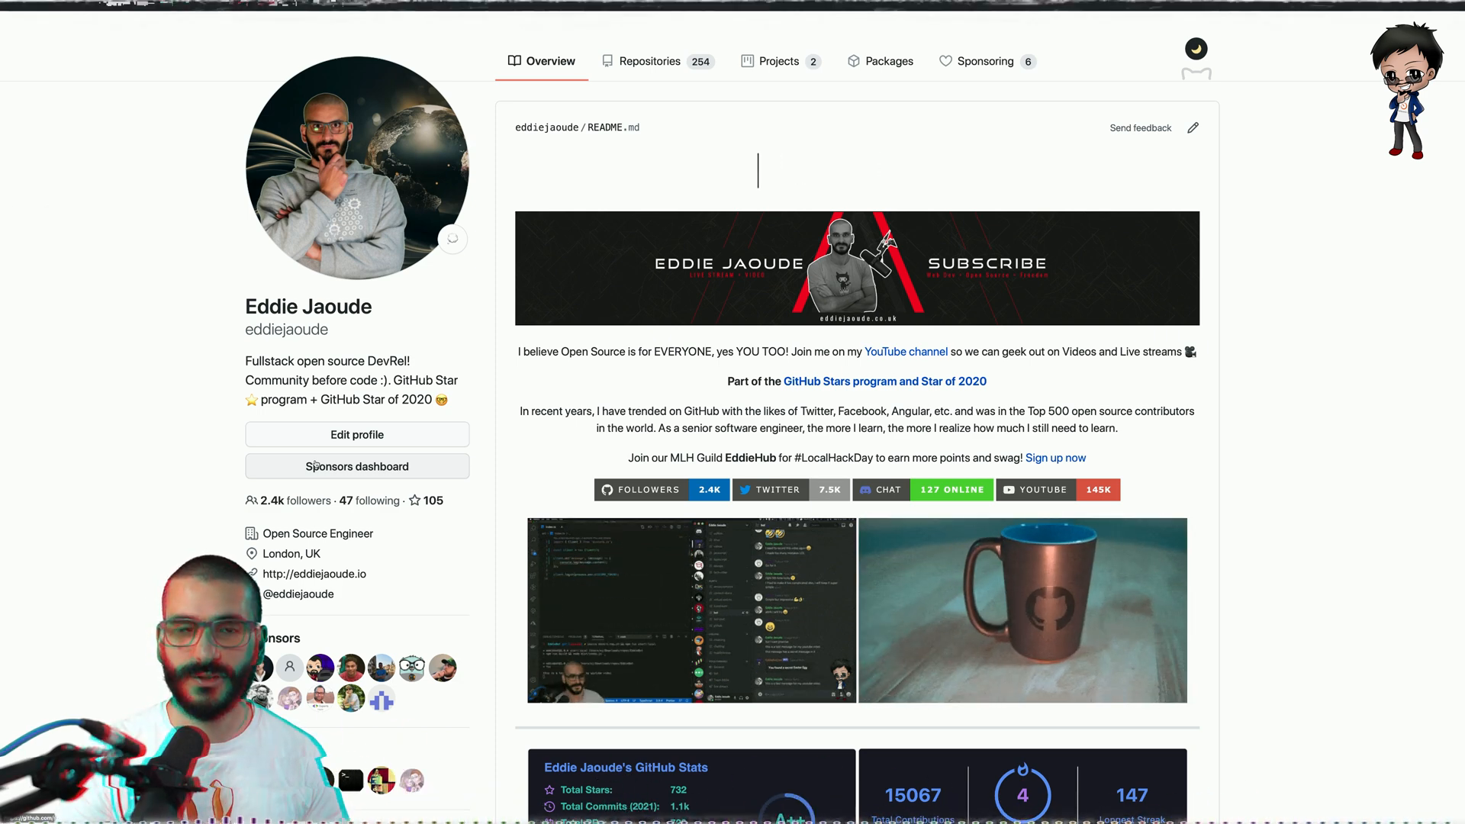
left_click(357, 466)
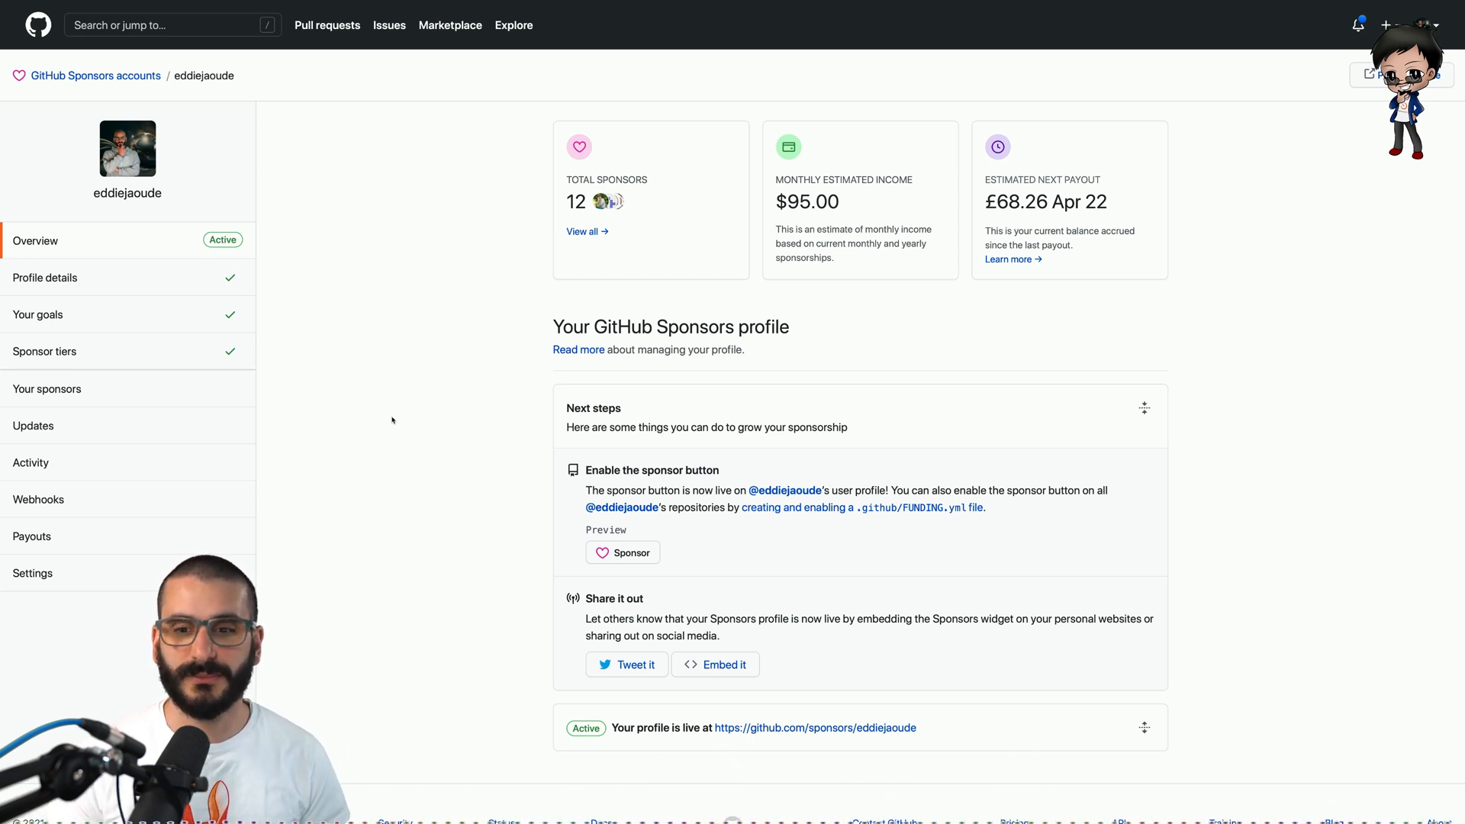
left_click(44, 278)
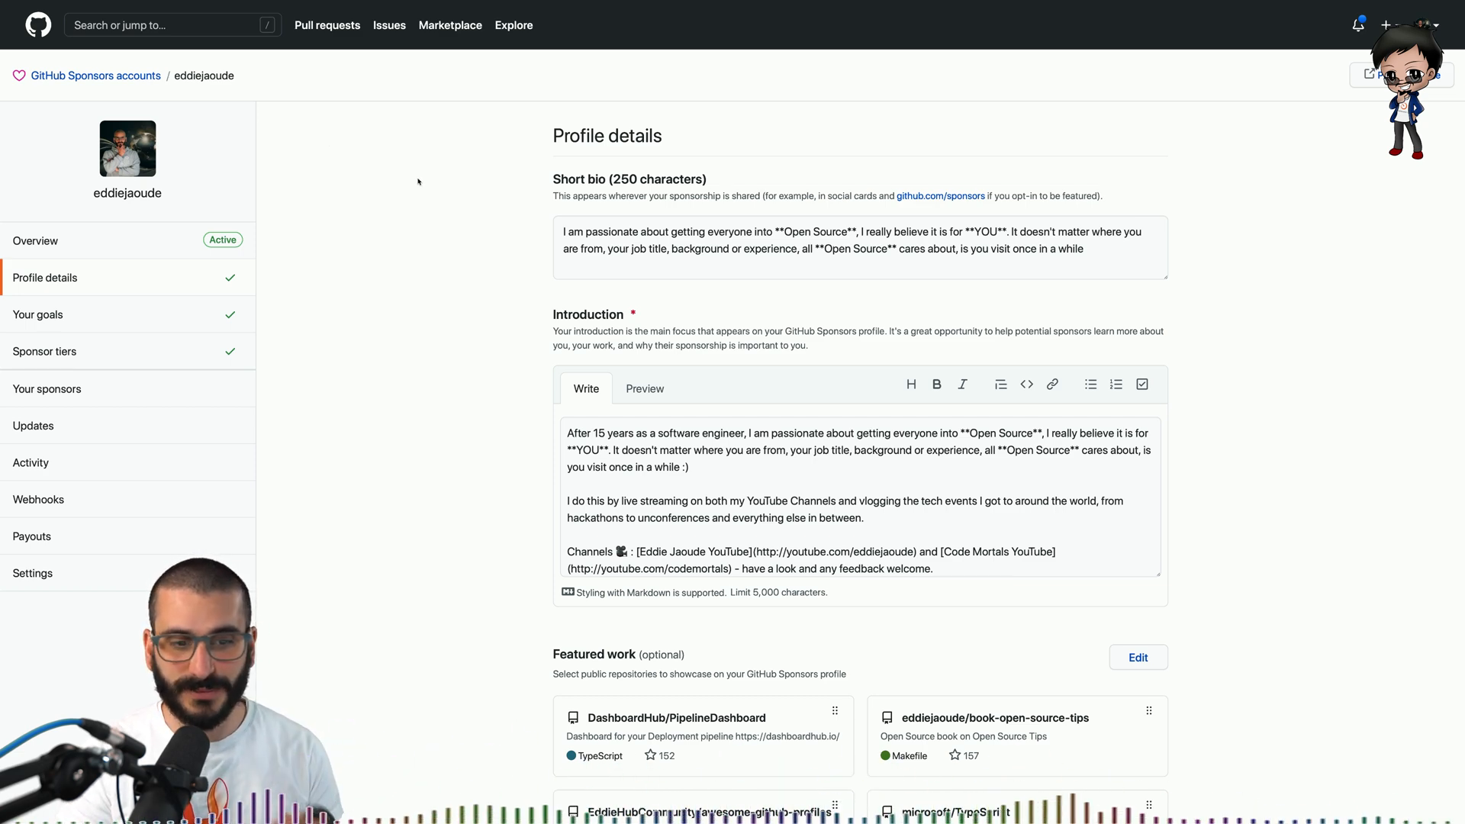
- Scroll through the sponsor profile's bio and featured work
scroll("down", 3)
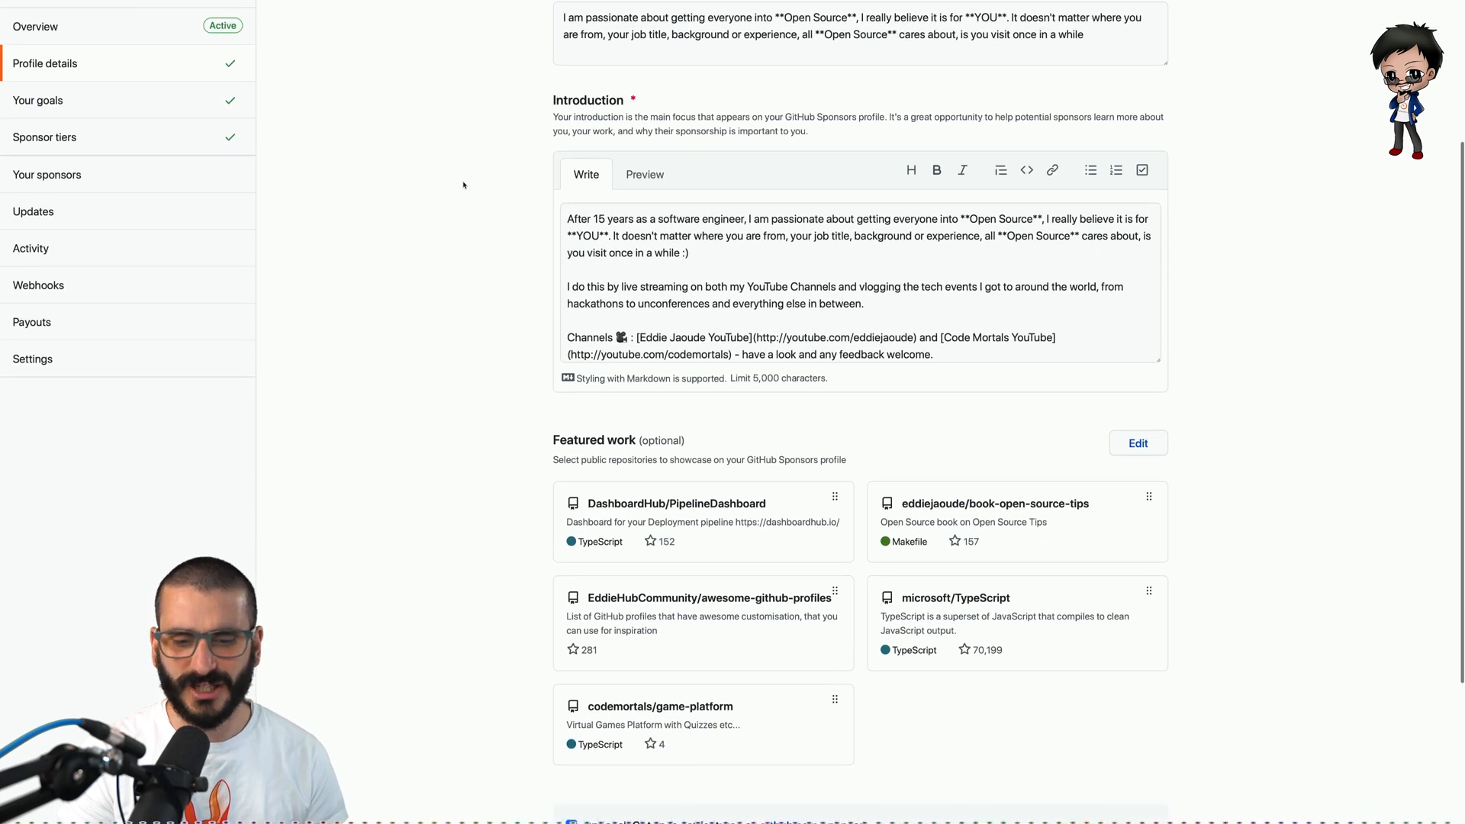
scroll("down", 3)
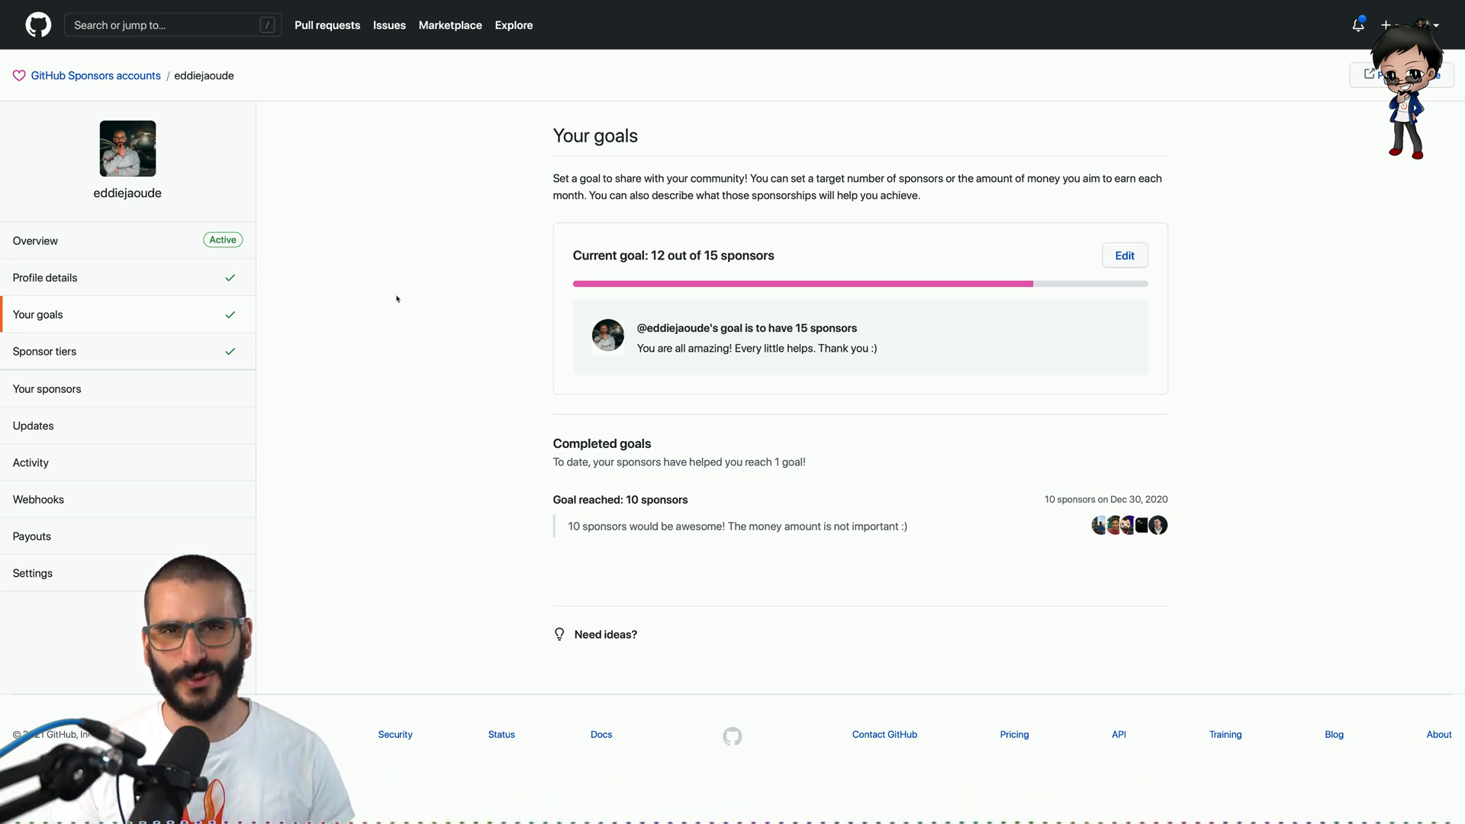
- Open Sponsor tiers and review the five monthly tiers from $1 to $25
left_click(44, 351)
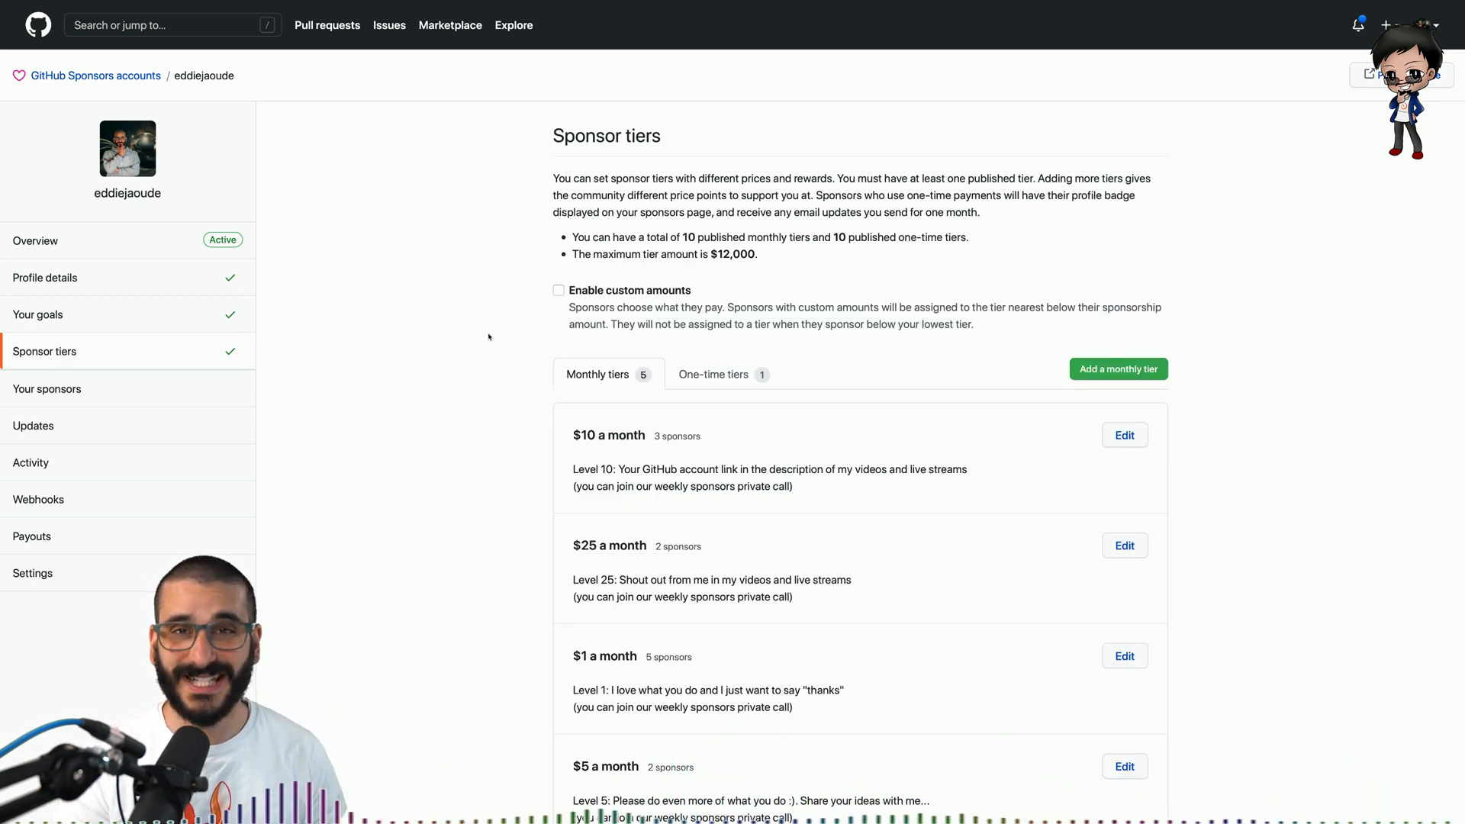
scroll("down", 3)
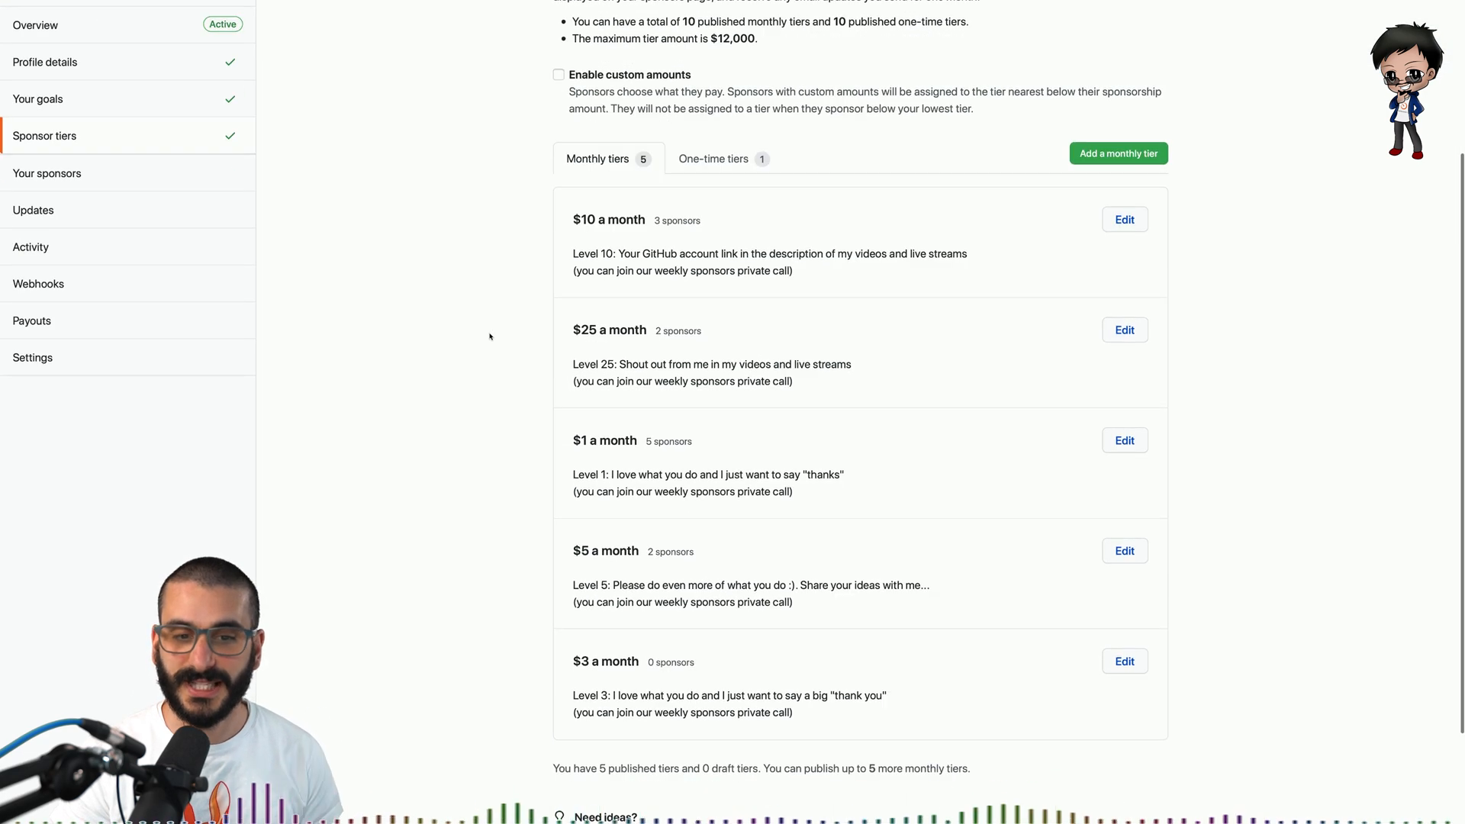
scroll("down", 3)
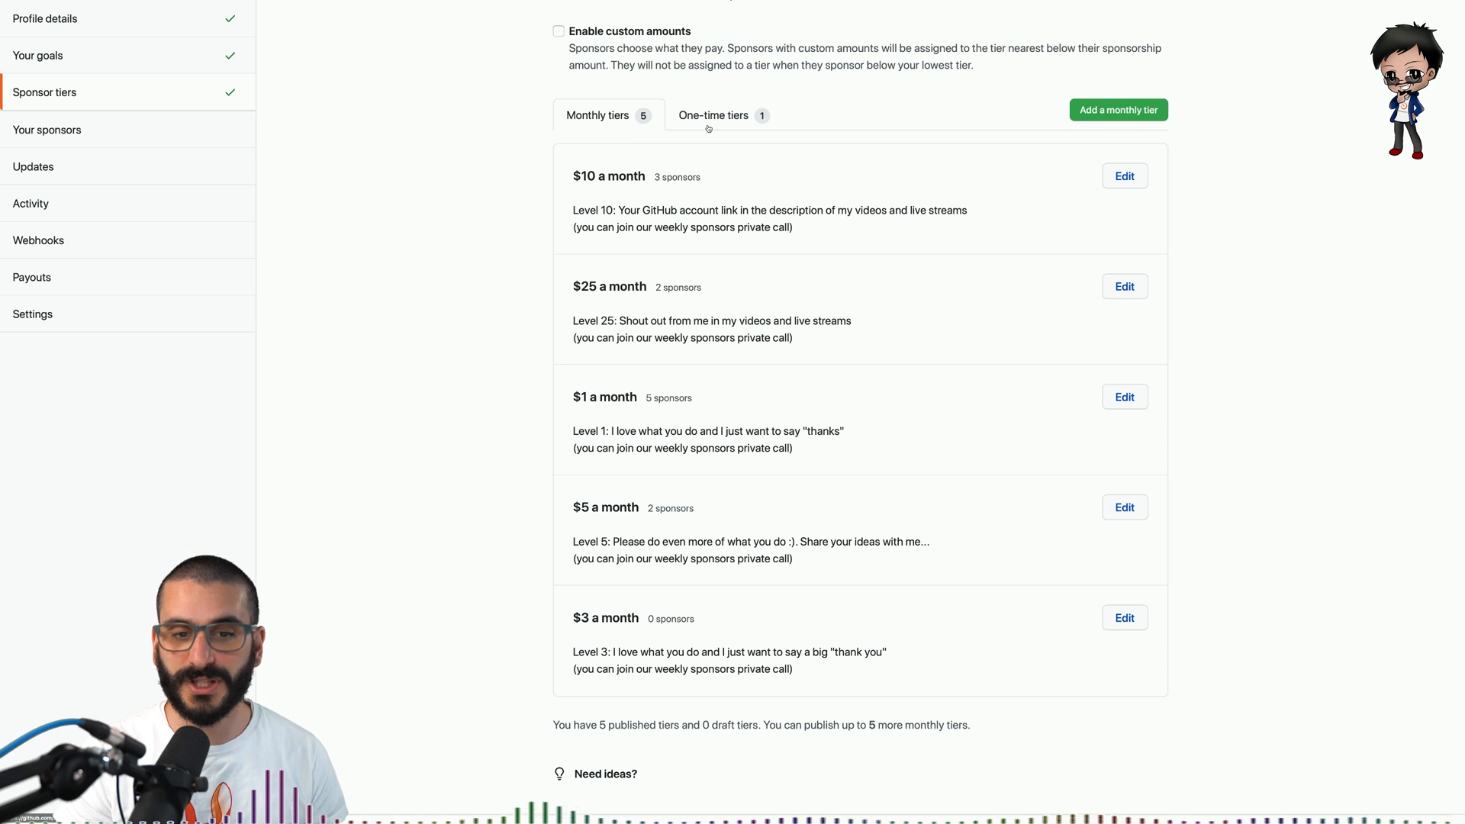
scroll("down", 3)
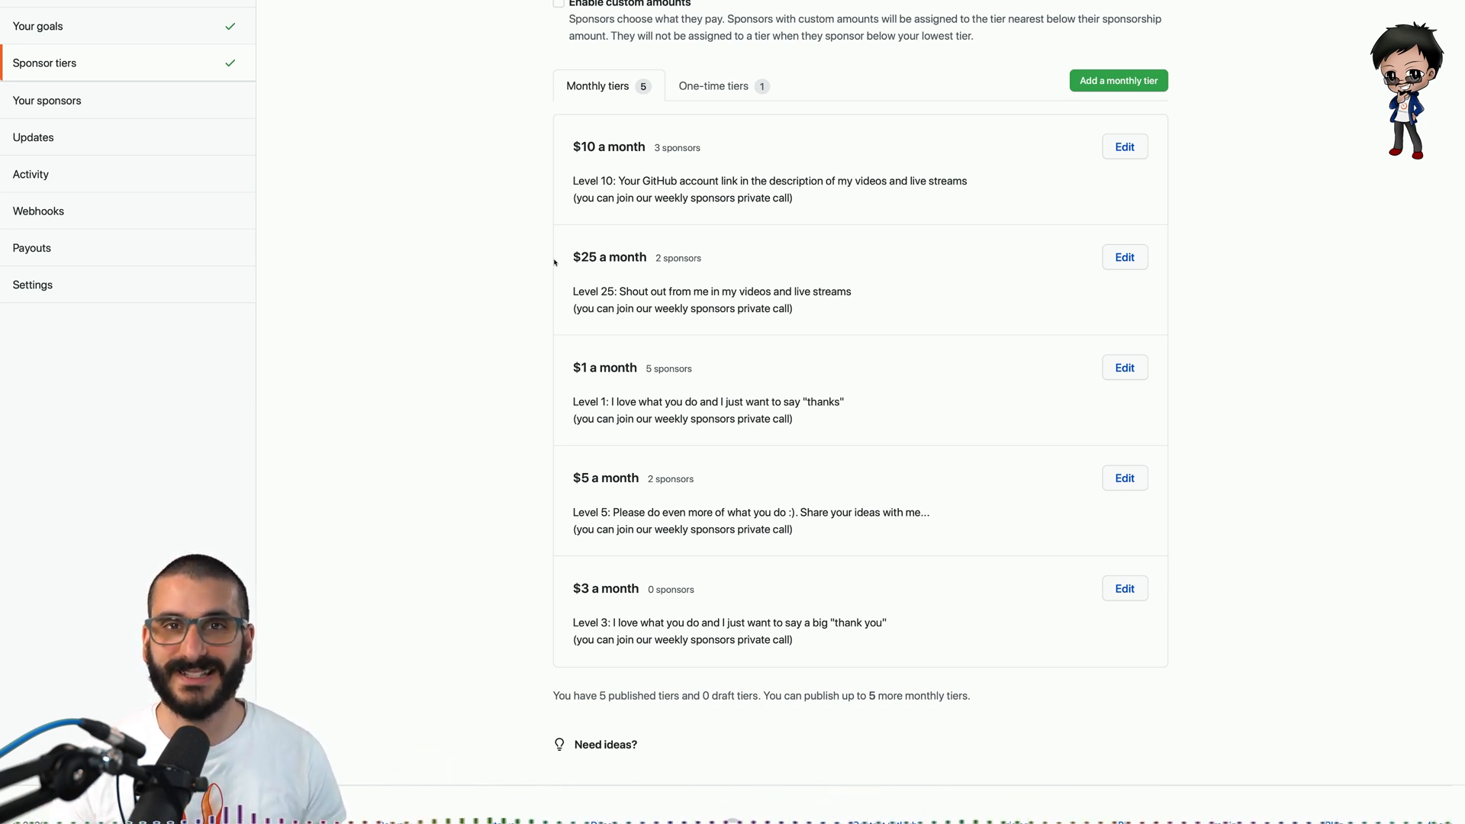
mouse_move(535, 266)
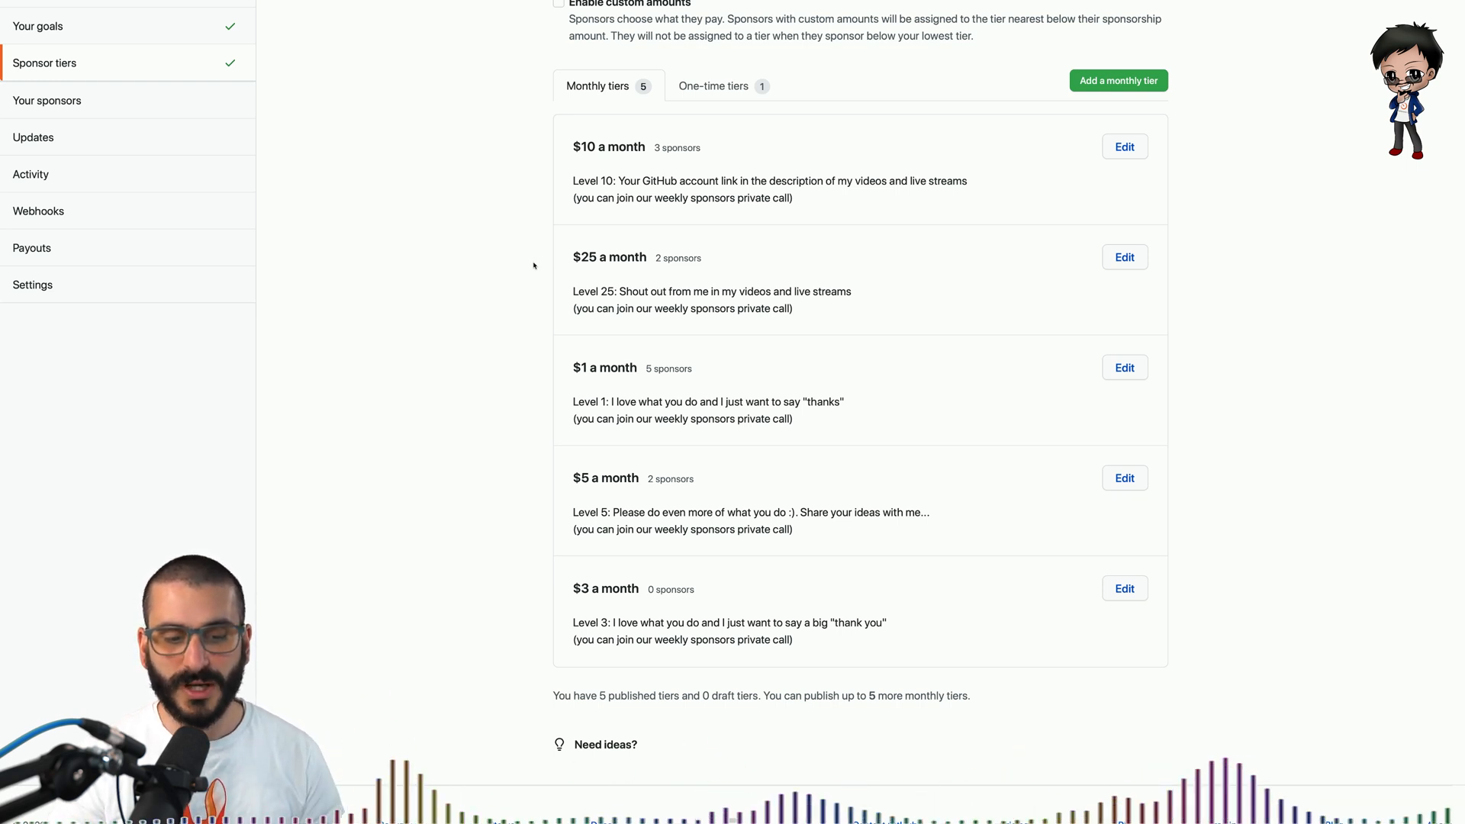